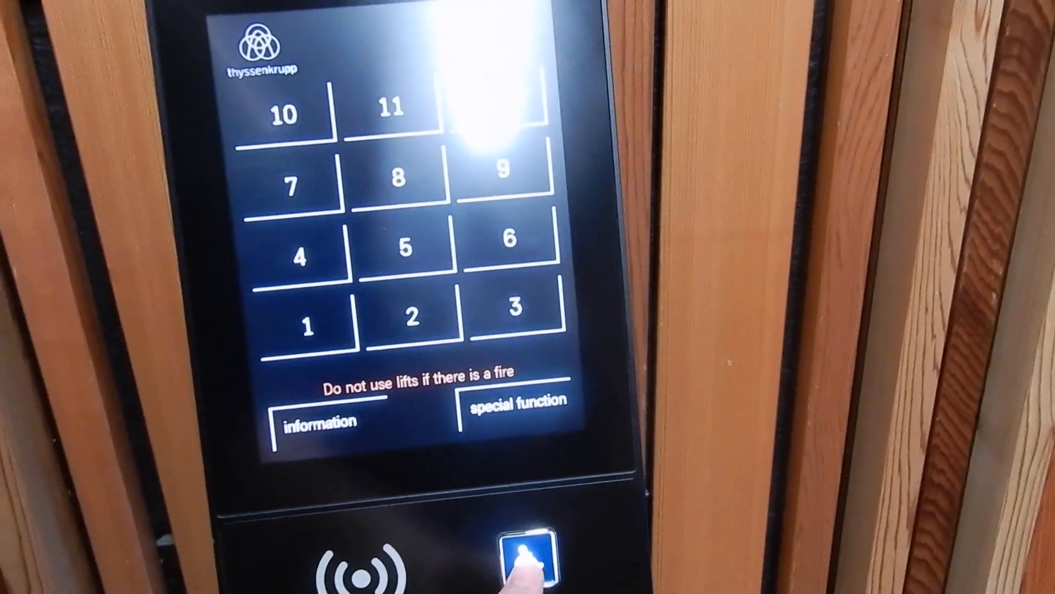
Step: Request a wheelchair-accessible lift via the accessibility button, receiving lift A as the assignment
left_click(532, 558)
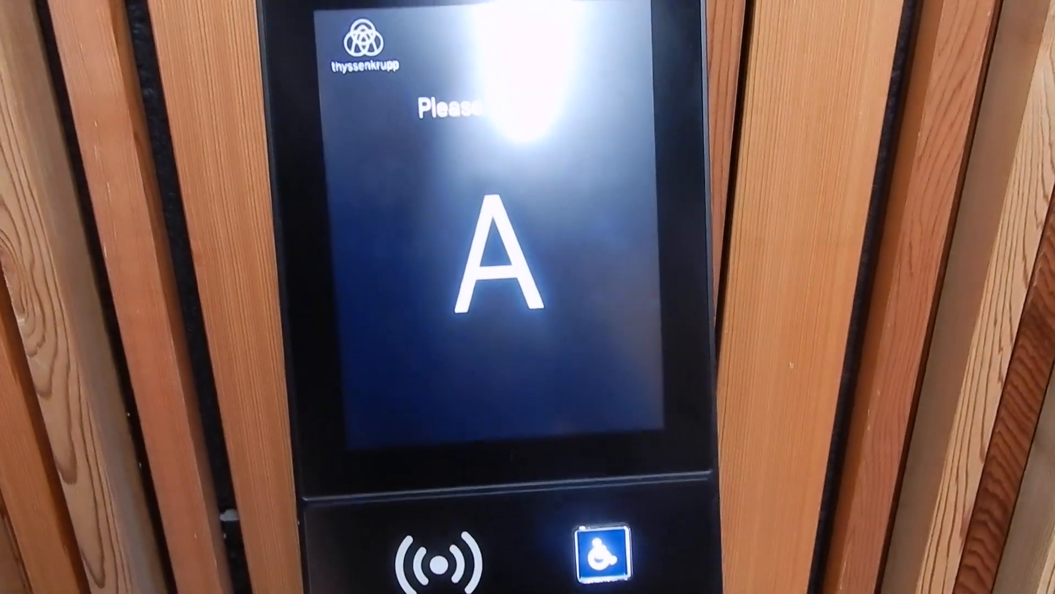